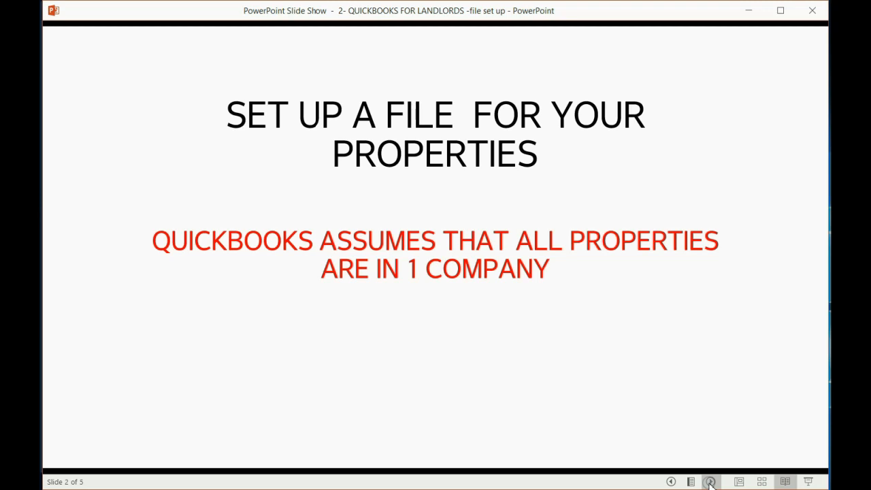
Advance the slide show past the 'setting up a file' slide to slide 3.
left_click(711, 482)
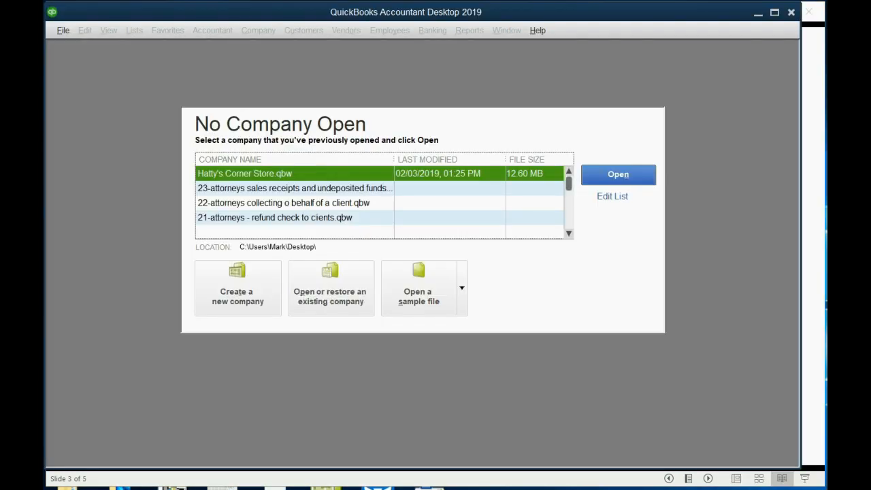
mouse_move(798, 485)
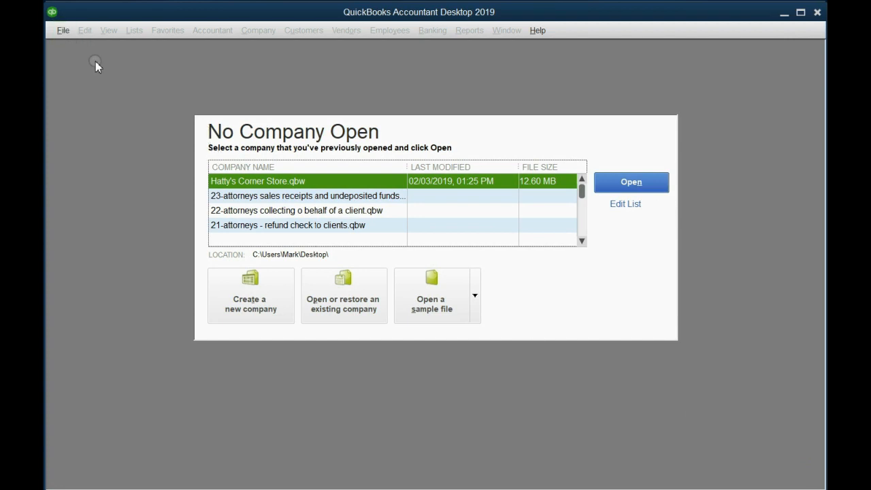
mouse_move(76, 53)
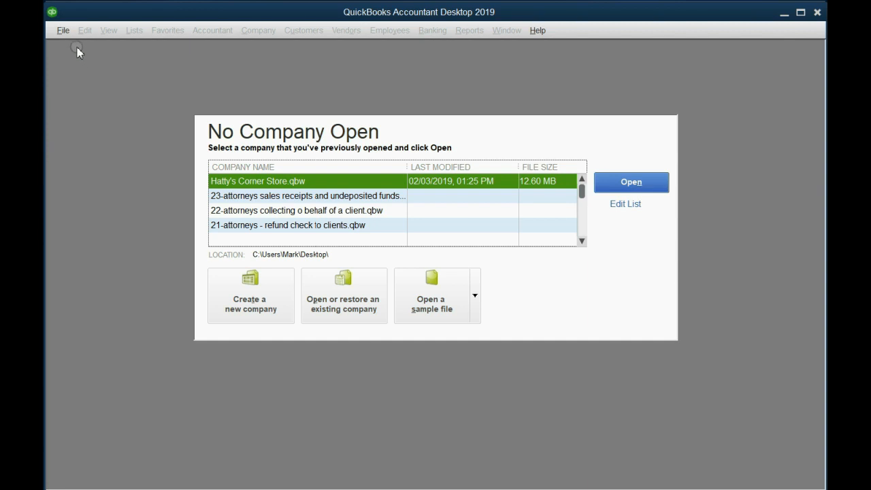
left_click(64, 30)
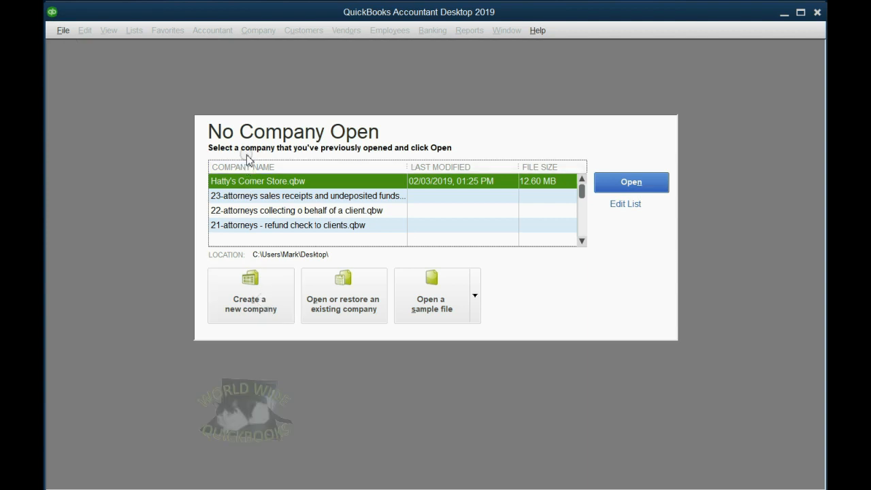
mouse_move(340, 139)
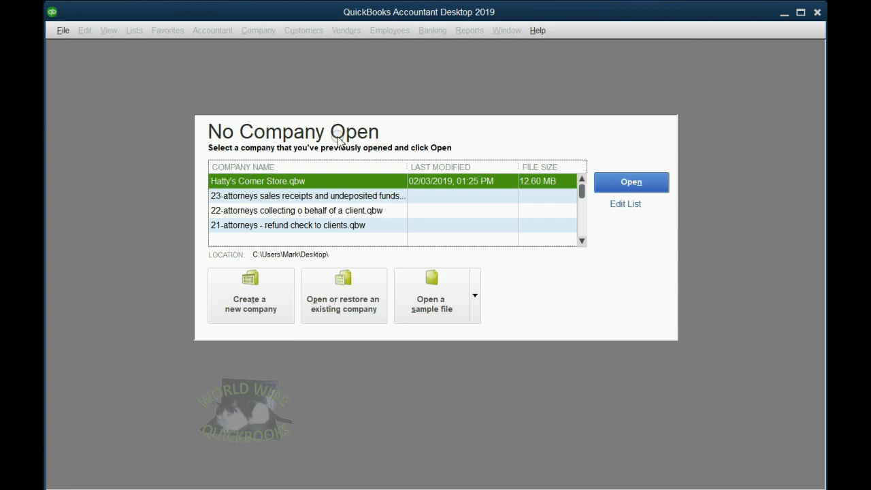
mouse_move(60, 33)
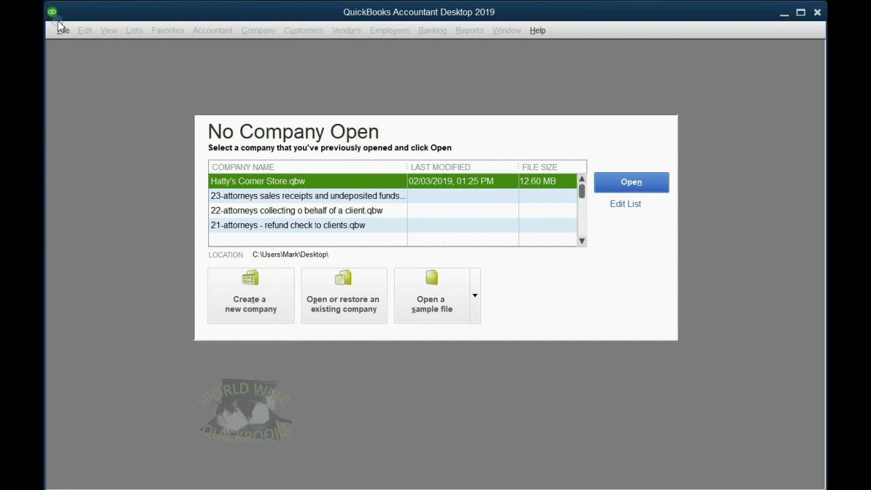
mouse_move(300, 98)
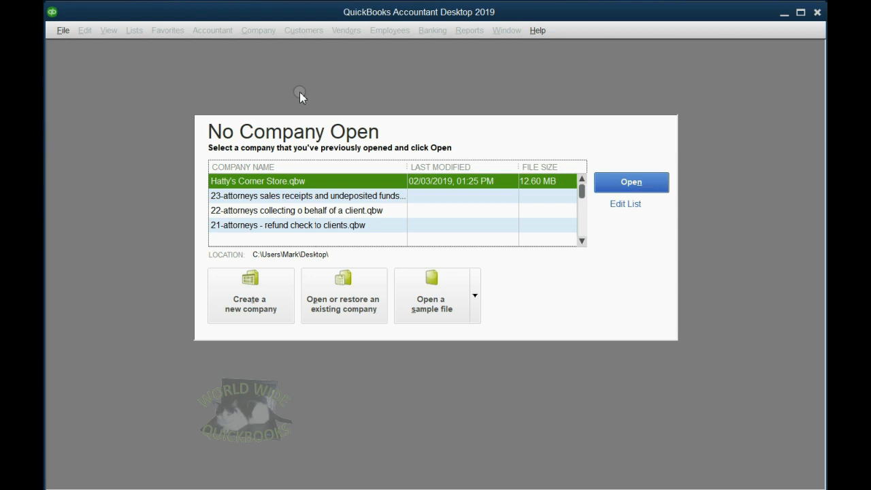
left_click(62, 30)
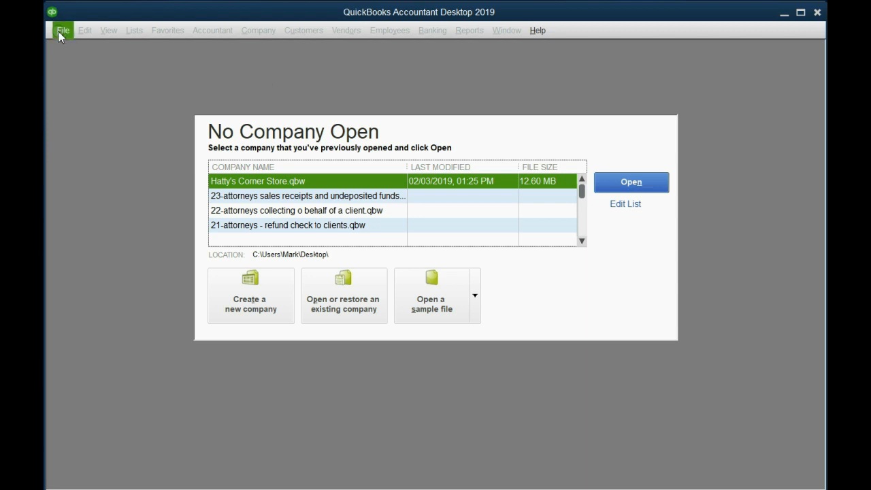
Start a new company via File > New Company using Express Start.
left_click(63, 30)
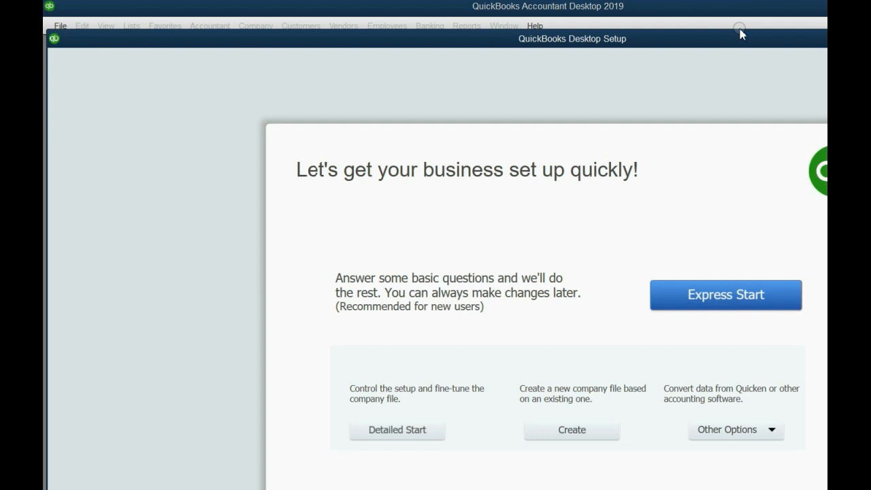
mouse_move(714, 302)
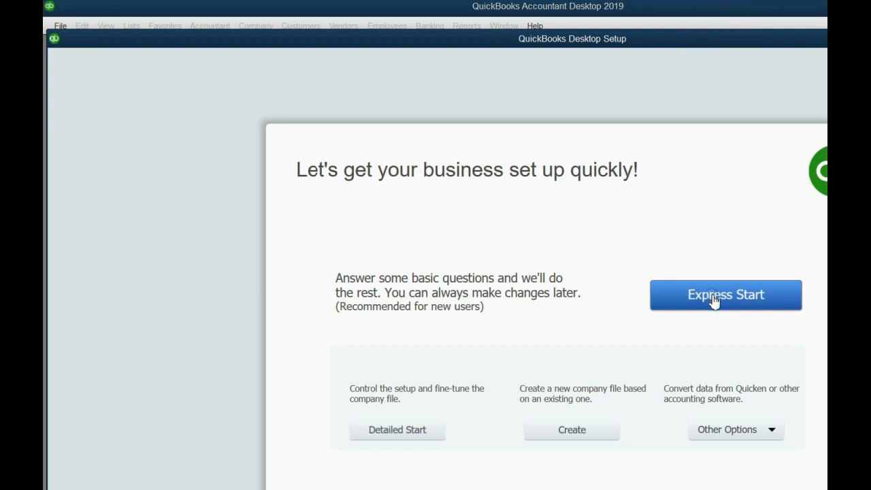
left_click(727, 294)
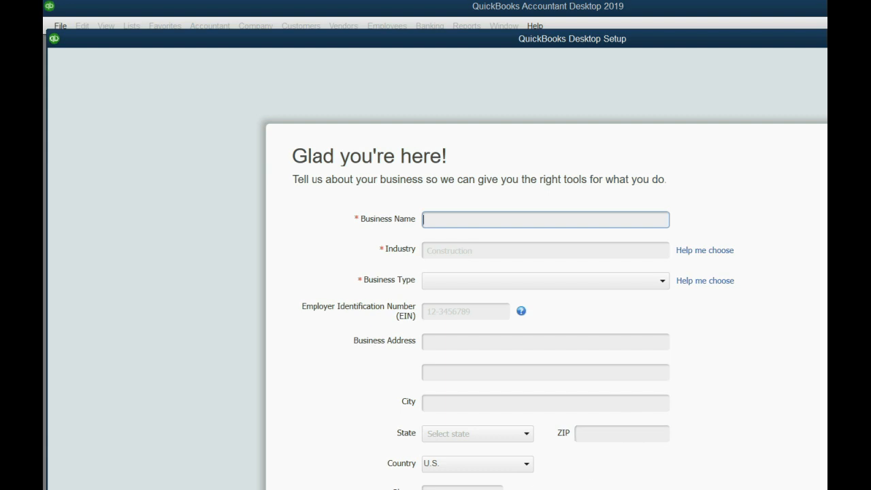
mouse_move(488, 218)
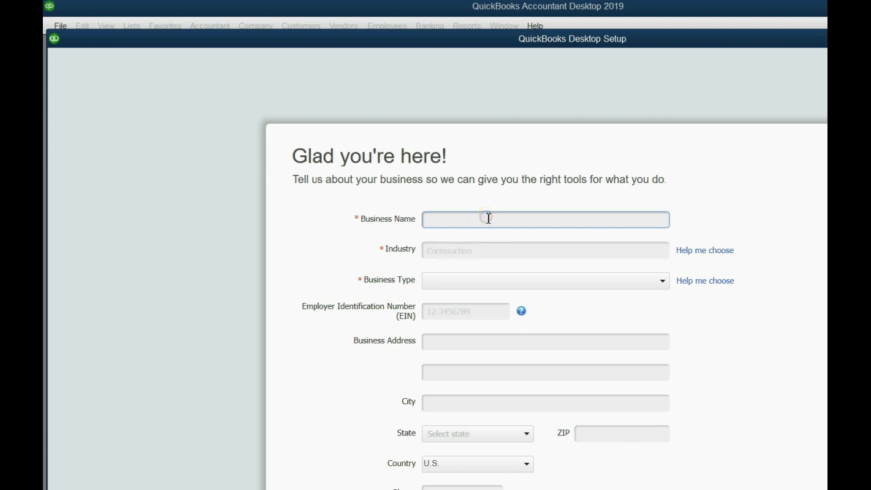
Replace the lowercase attempt with the business name HOLDEN THE LANLORD.
type("hold")
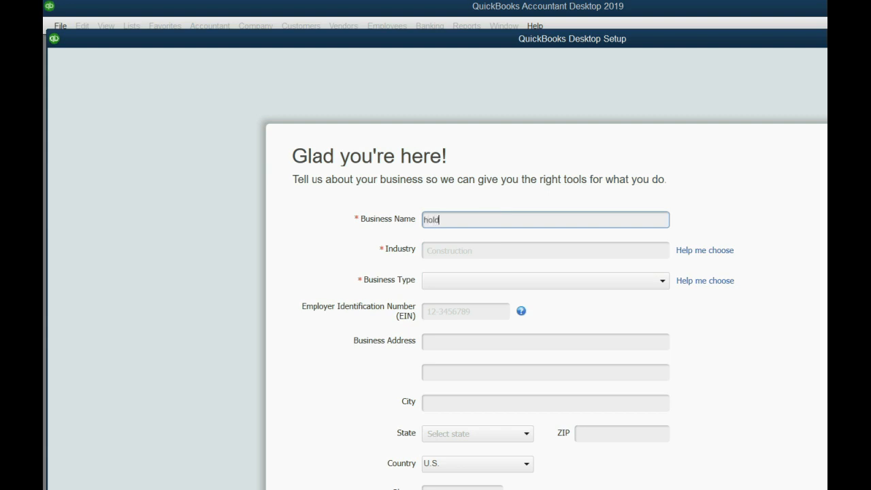
type("en")
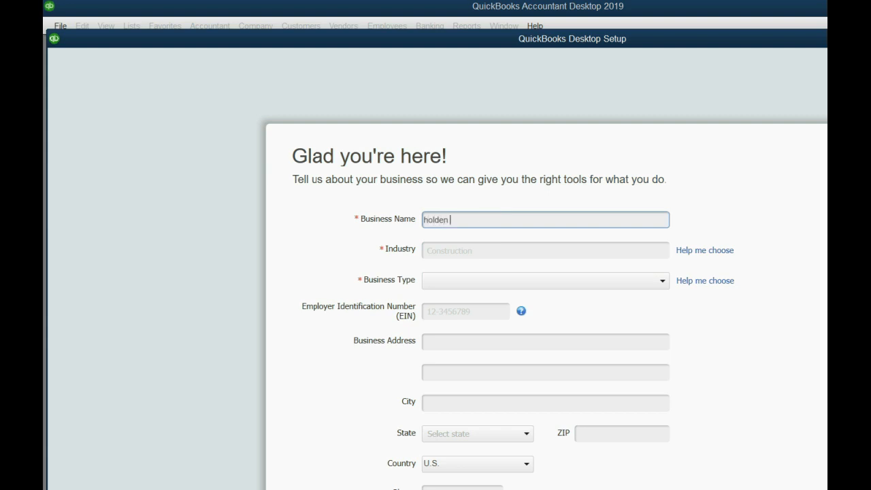
key("ctrl+a")
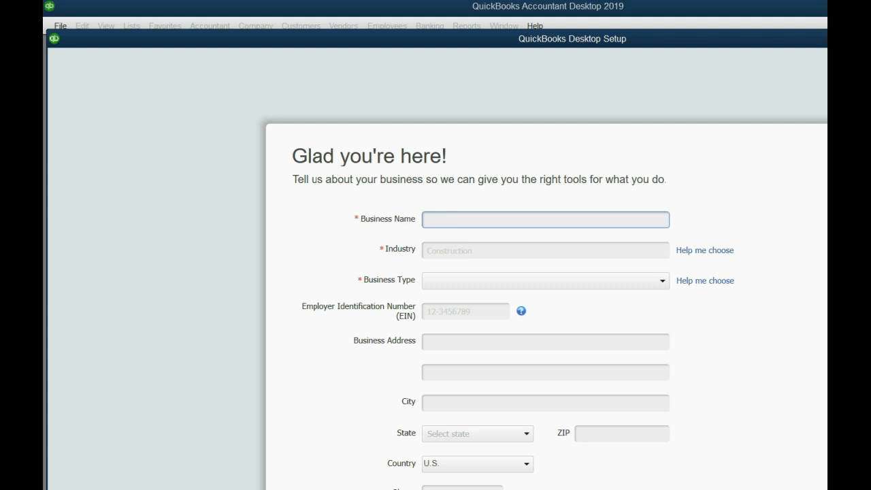
left_click(544, 219)
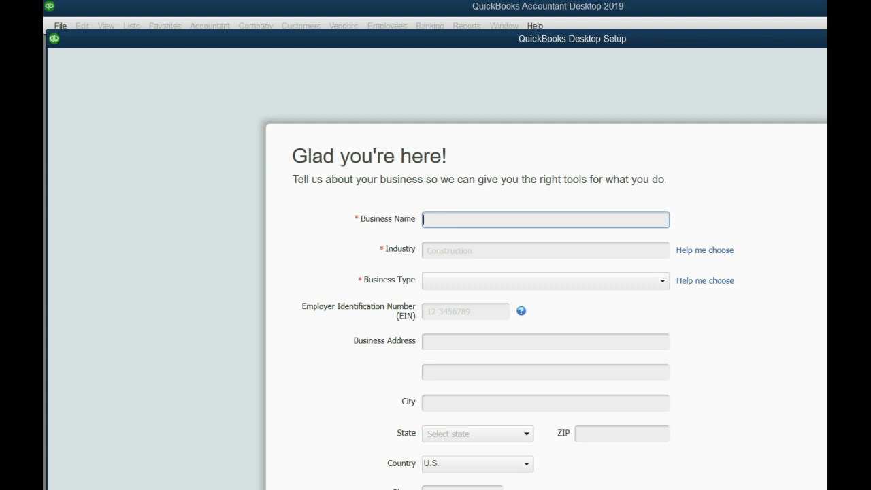
type("H")
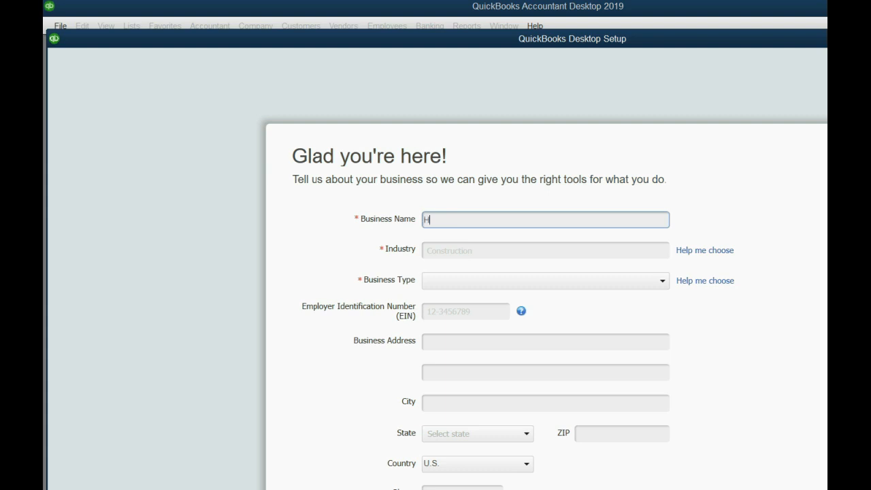
type("OLDEN")
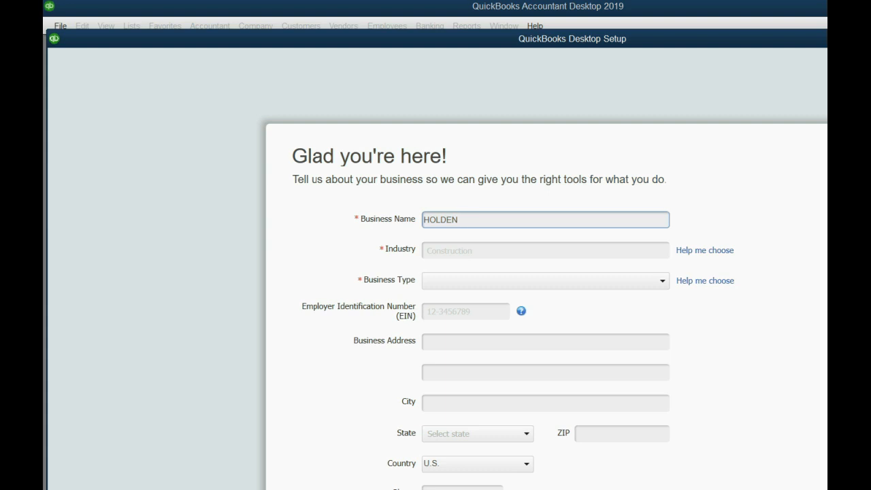
type("THE LANL")
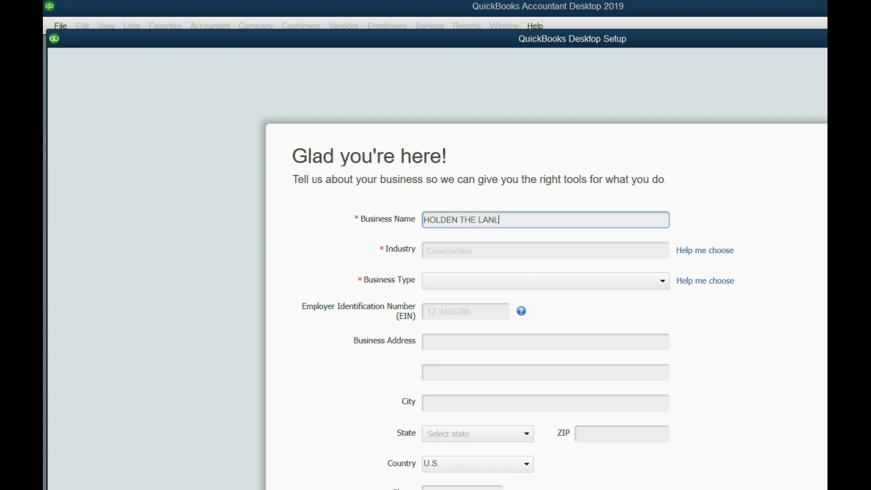
type("ORD")
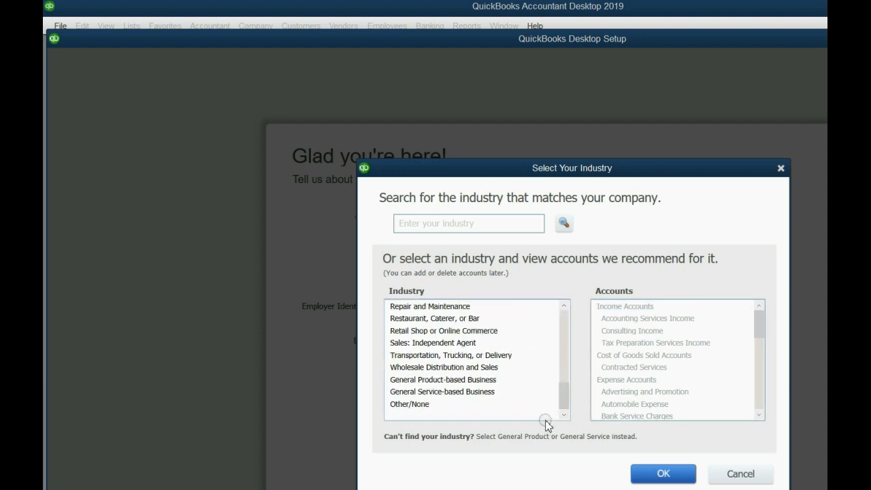
Choose Other/None as the company's industry and confirm it.
left_click(409, 404)
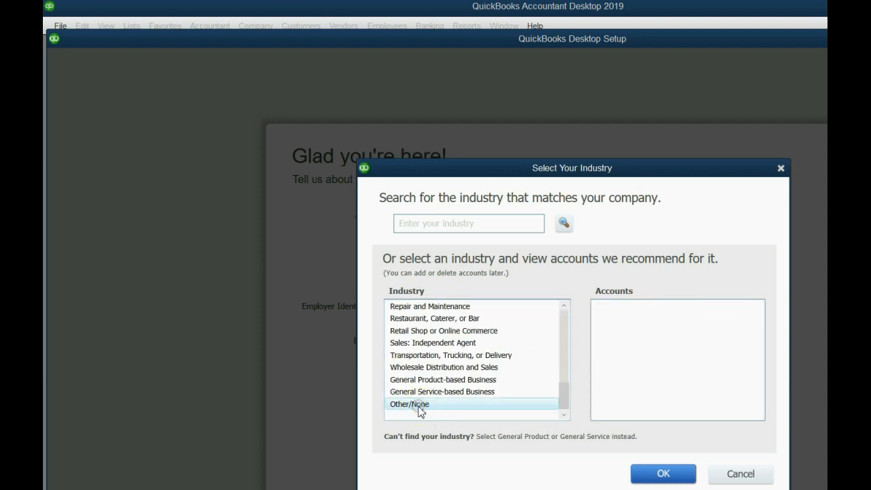
left_click(662, 474)
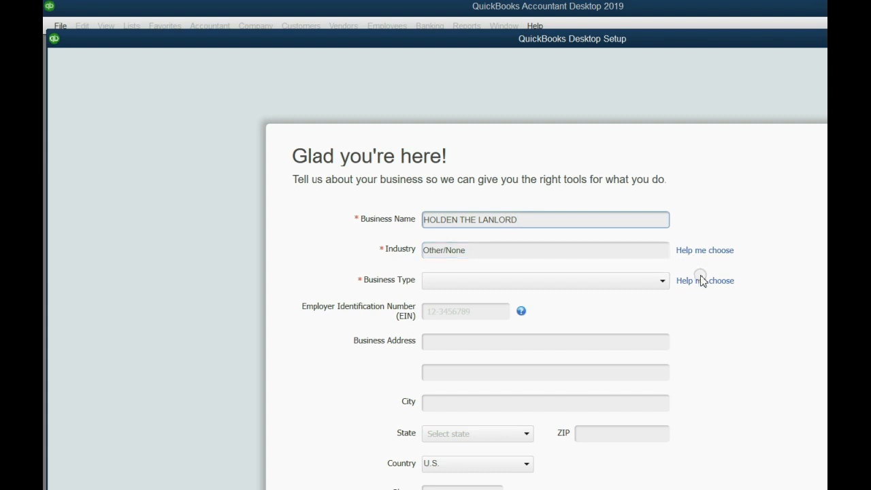
mouse_move(703, 285)
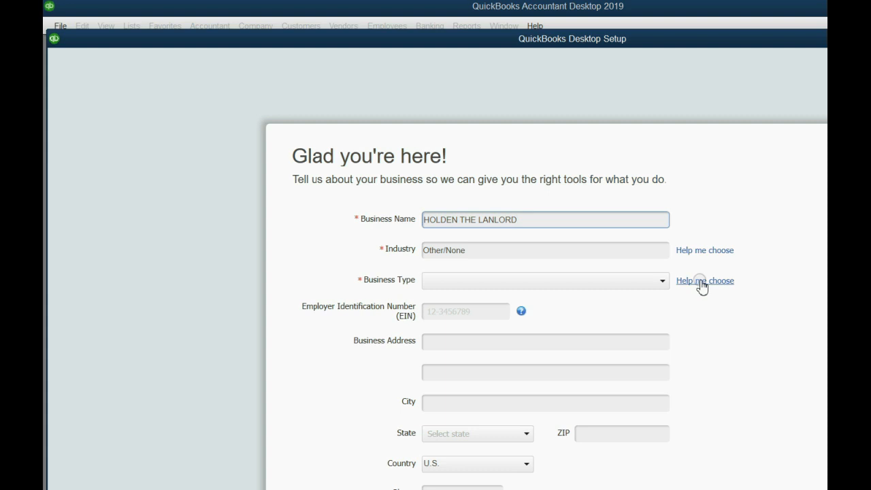
Set the company type to Other / None and move on to the City field.
left_click(705, 280)
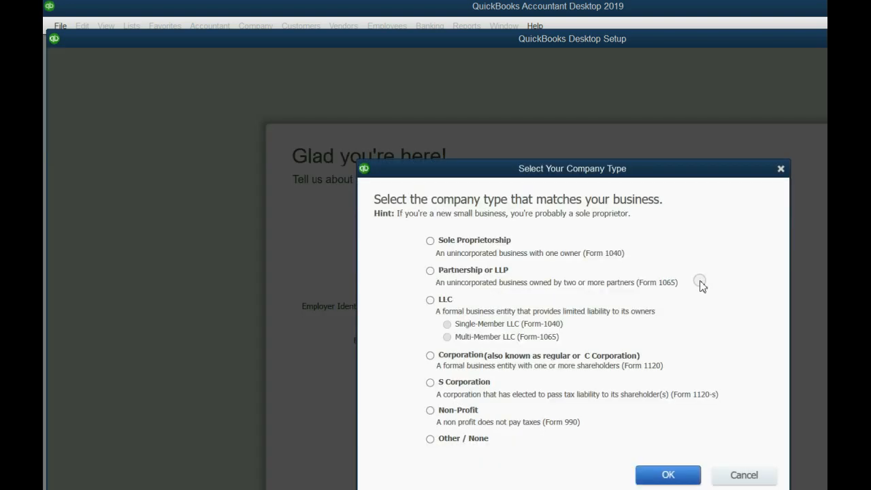
left_click(430, 438)
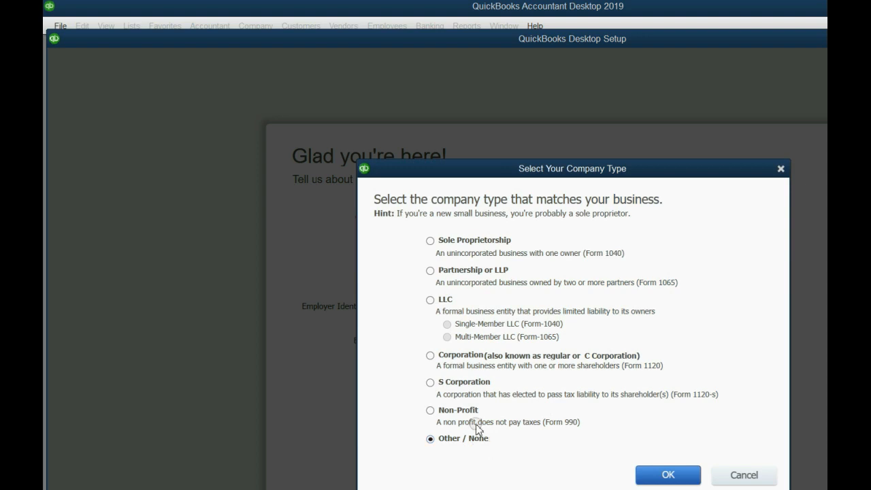
mouse_move(667, 475)
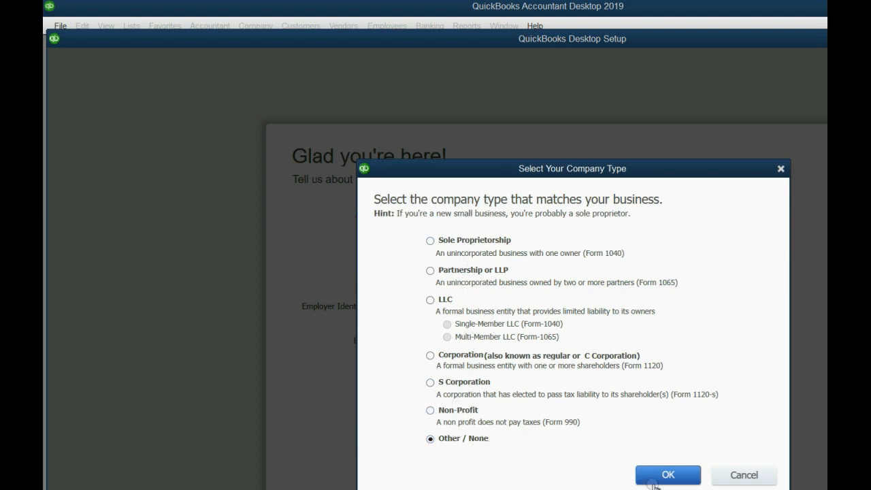
left_click(670, 476)
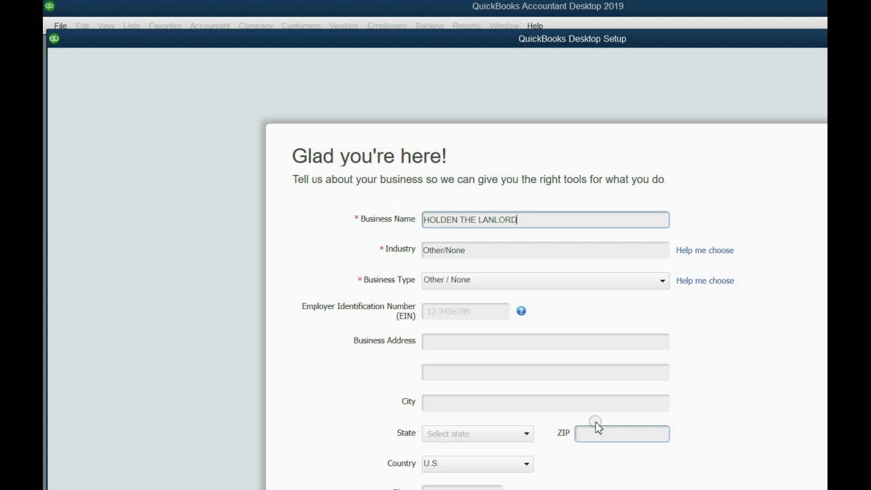
left_click(543, 377)
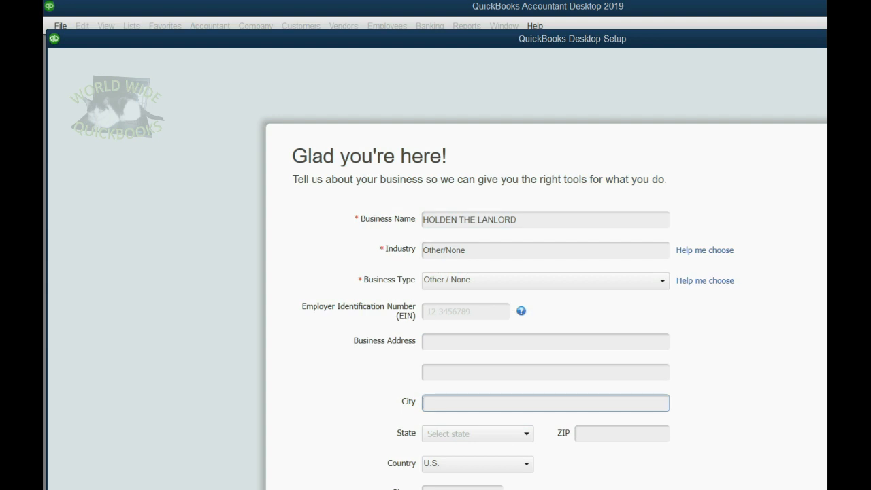
mouse_move(808, 38)
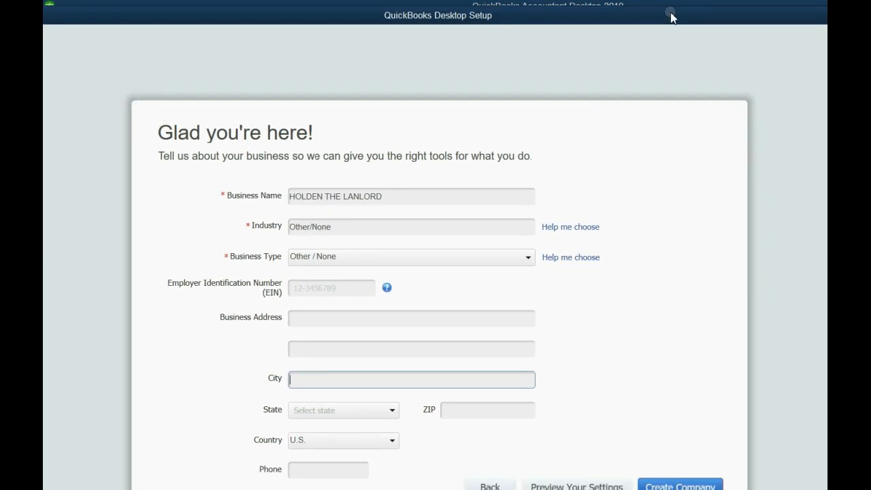
mouse_move(598, 426)
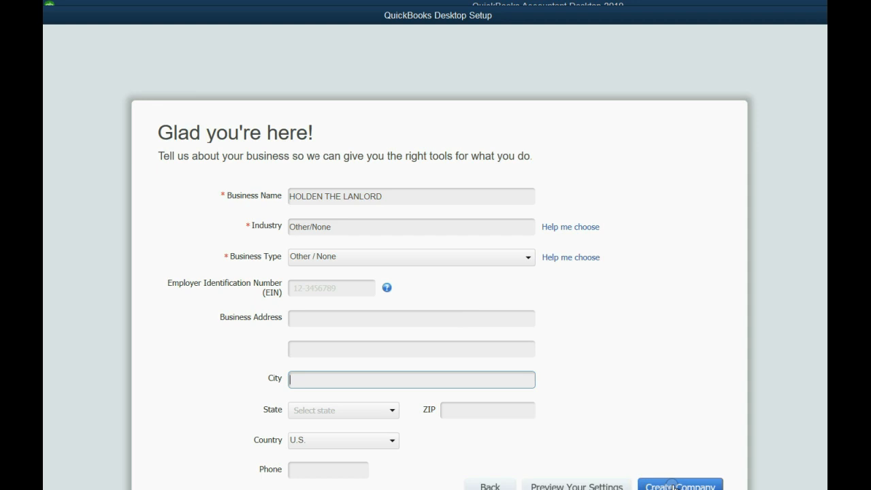
Create the HOLDEN THE LANLORD company file and wait for setup to finish.
left_click(679, 485)
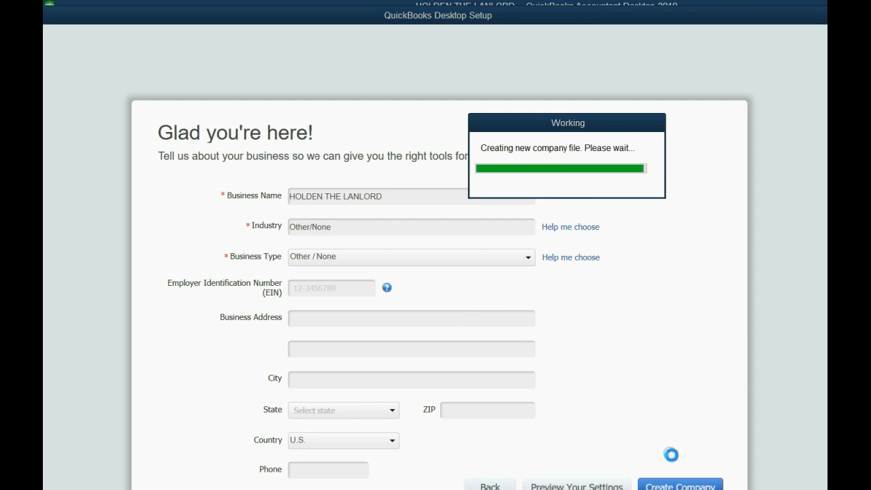
left_click(678, 484)
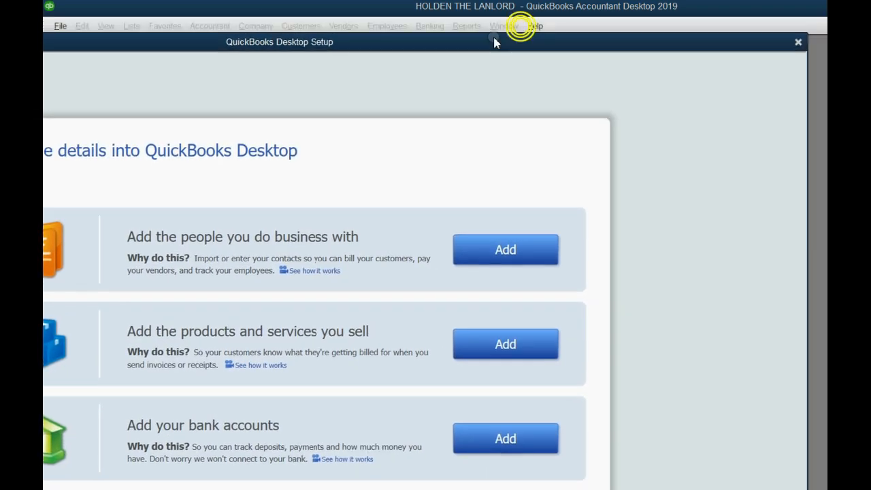
mouse_move(779, 46)
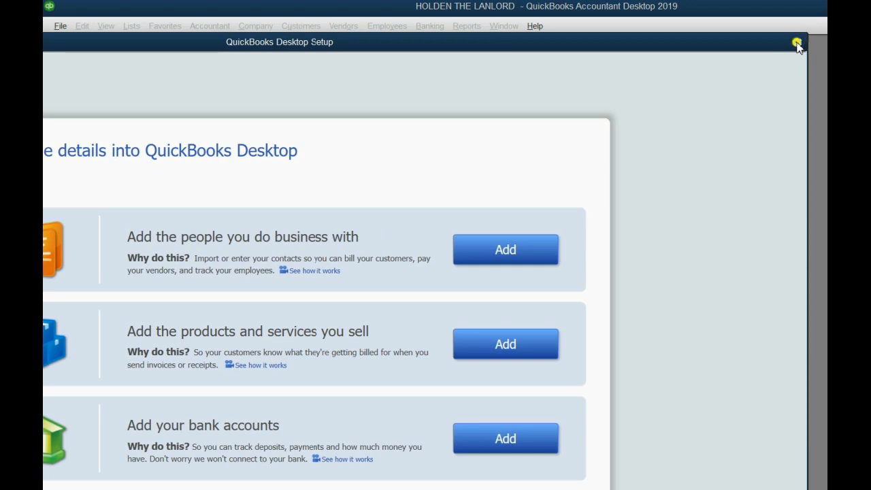
Close the post-setup and Navigation Canceled windows to reach the Home page.
left_click(795, 42)
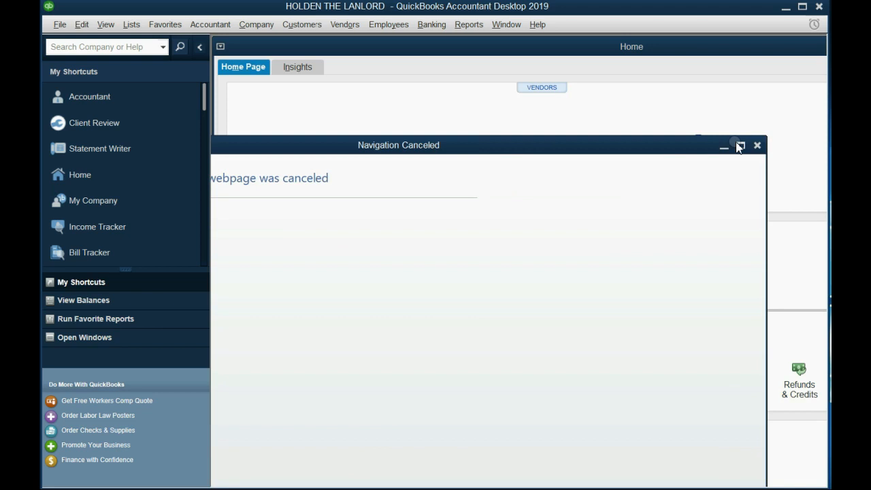
left_click(762, 147)
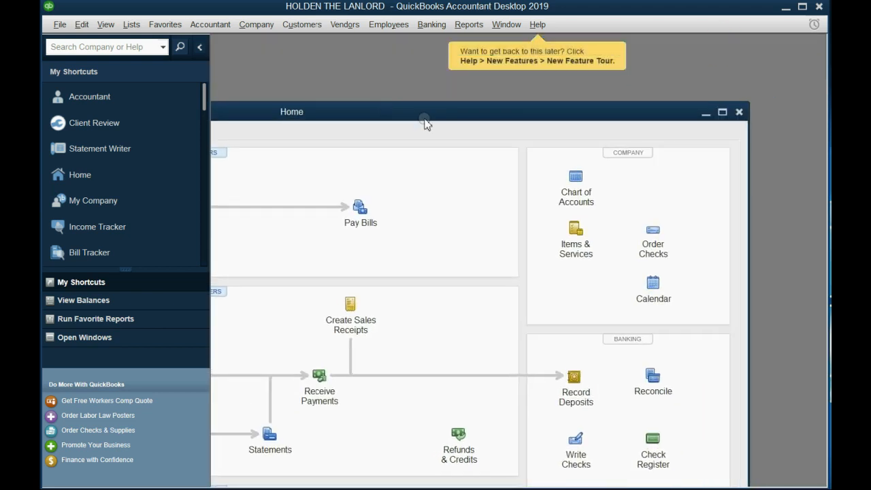
left_click(740, 112)
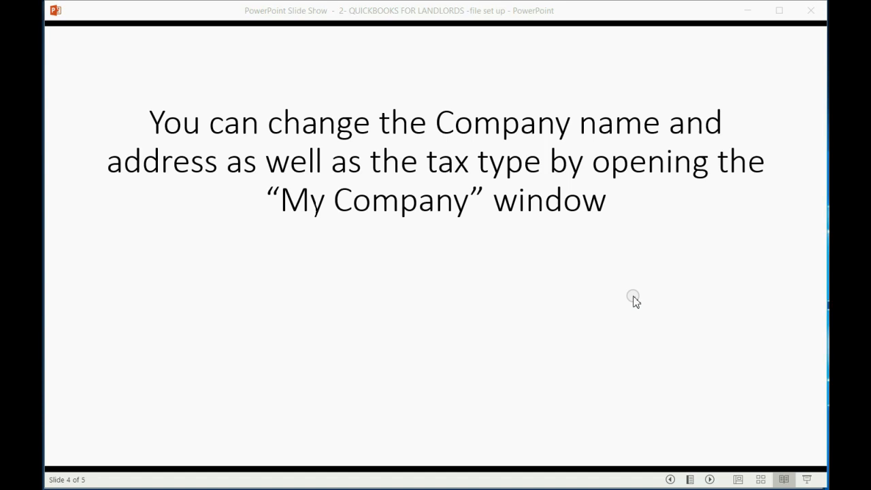
mouse_move(507, 273)
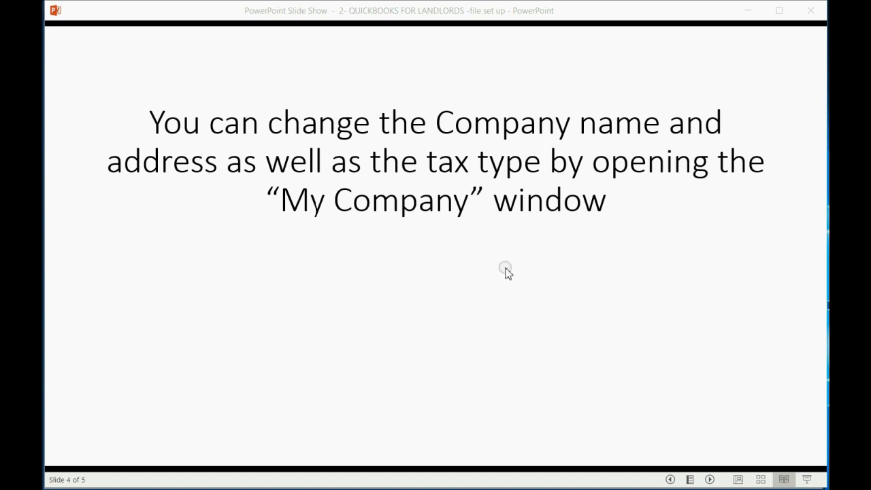
mouse_move(520, 310)
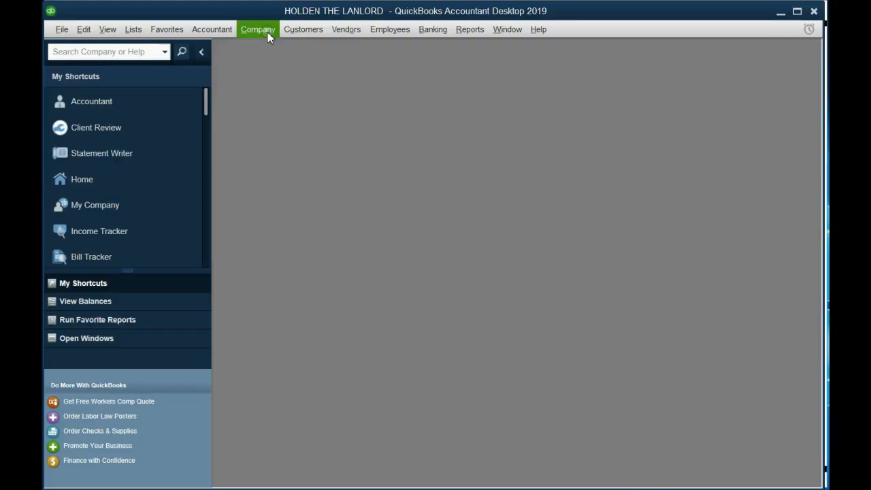
Bring up My Company from the Company menu to see HOLDEN THE LANLORD's details.
left_click(256, 28)
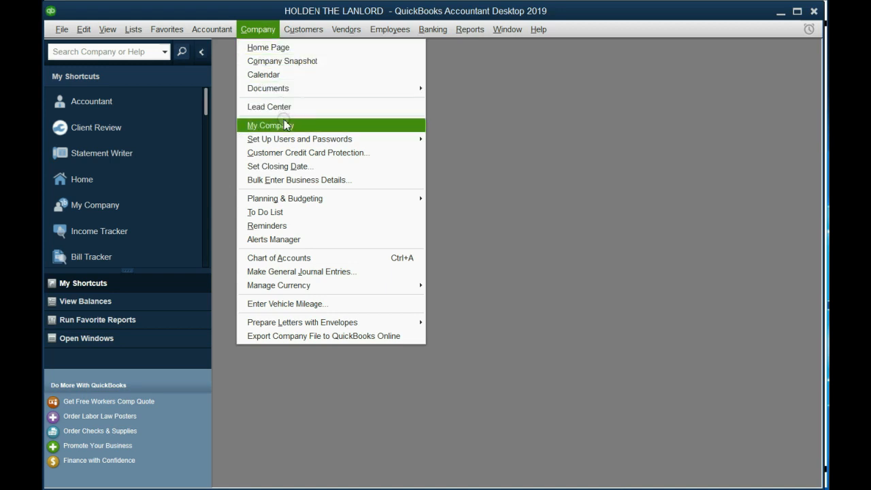
mouse_move(289, 128)
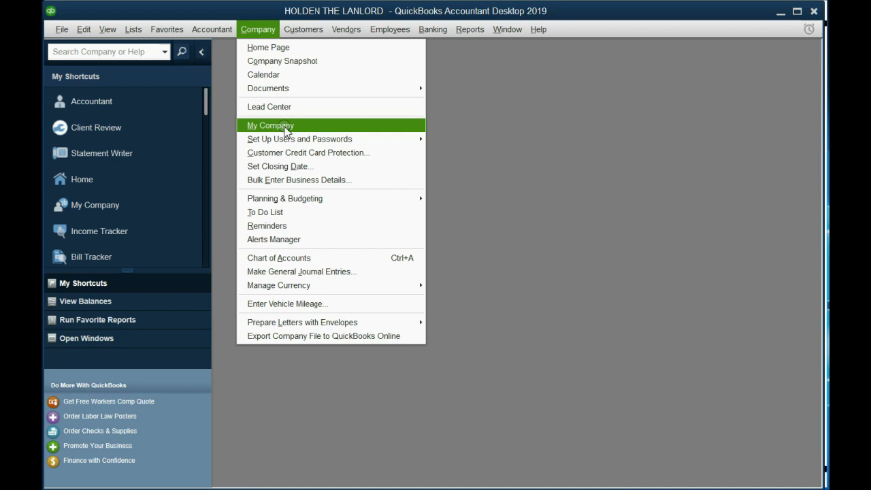
left_click(270, 126)
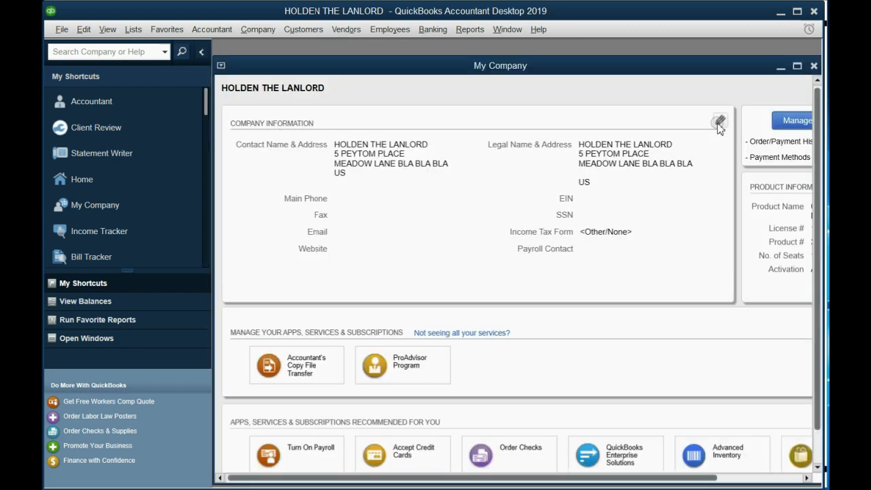
mouse_move(541, 154)
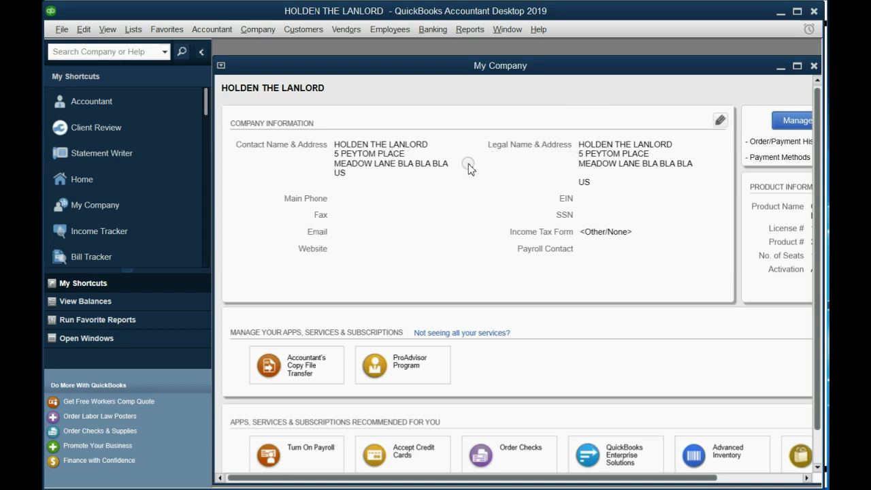
mouse_move(697, 122)
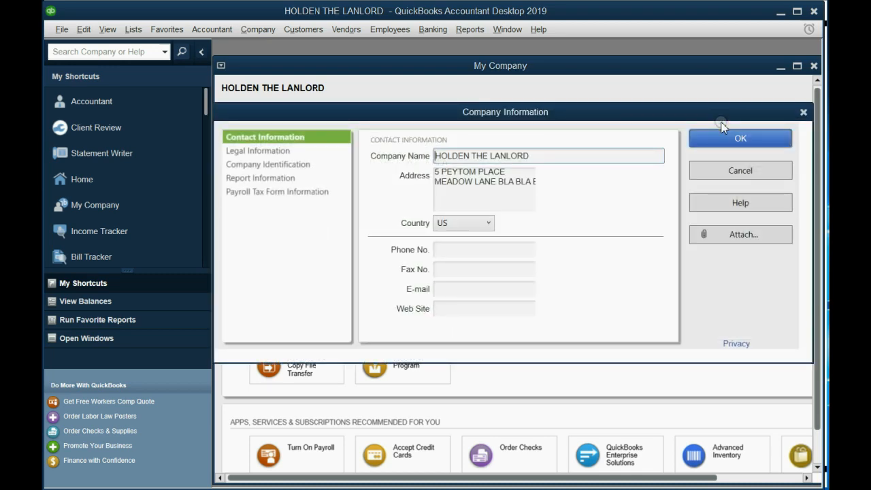
mouse_move(549, 191)
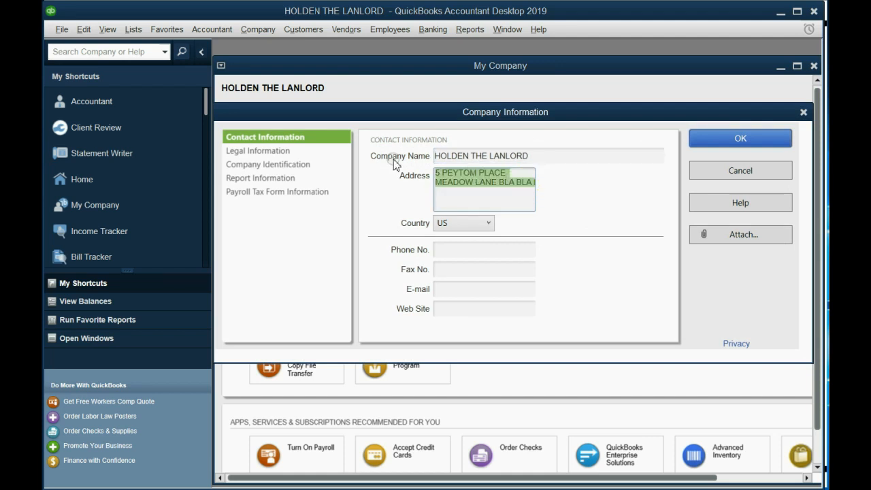
key("Delete")
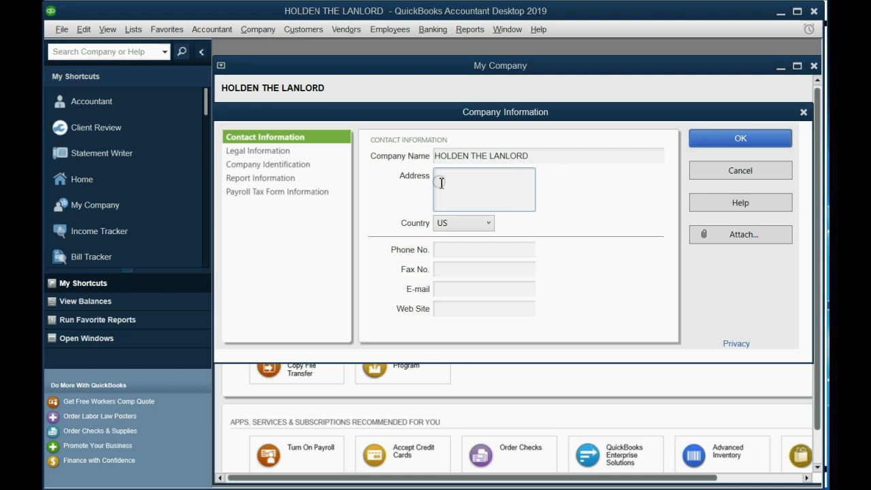
type("1737 meadow lane")
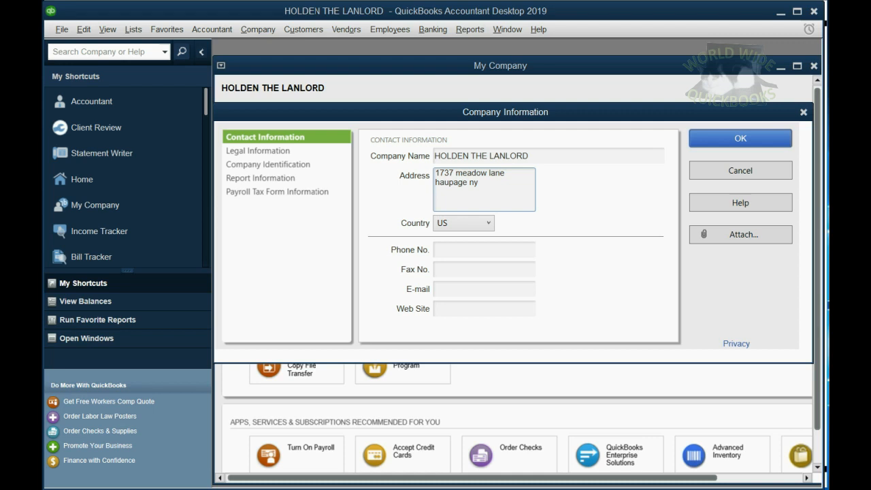
left_click(463, 193)
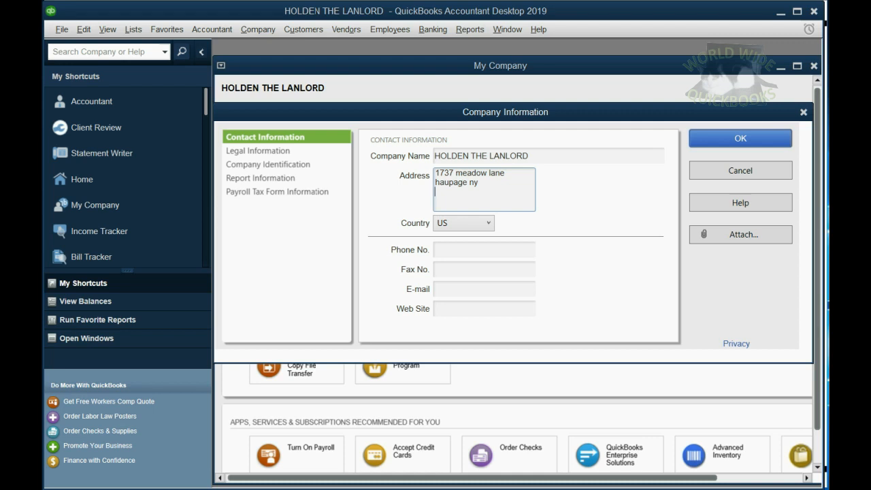
left_click(286, 137)
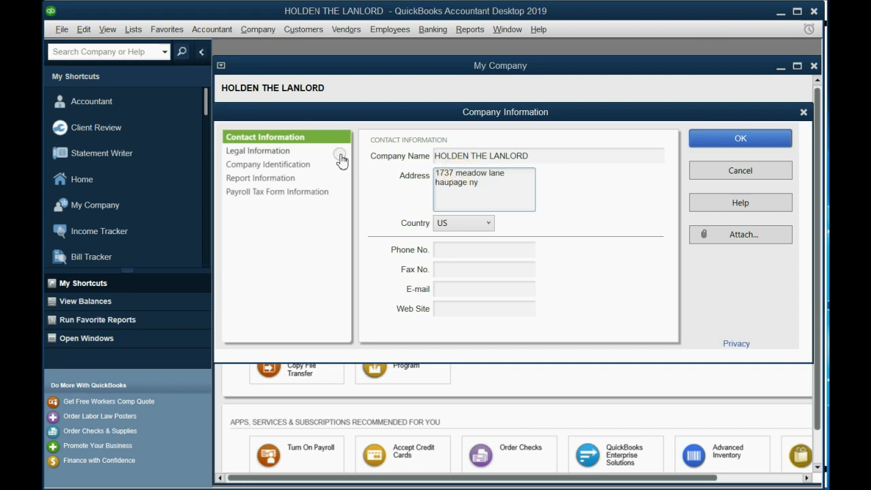
left_click(454, 191)
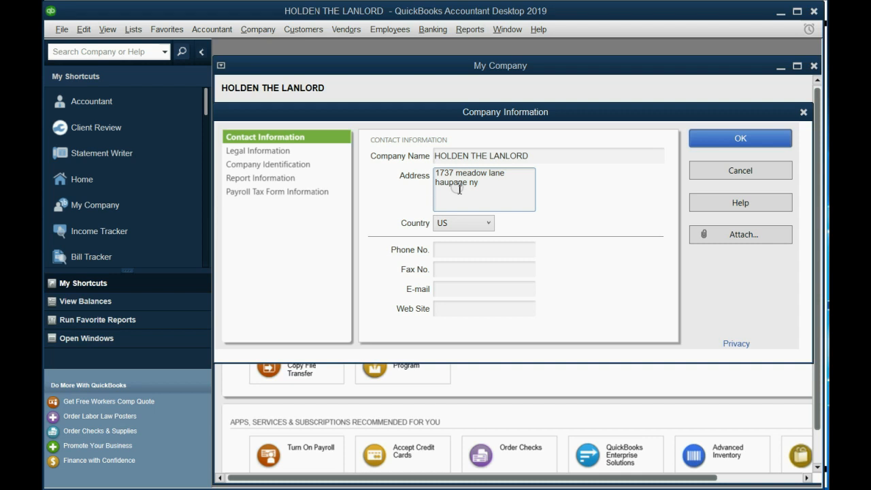
Review Legal Information, Company Identification with its SSN entry, then Report Information.
left_click(260, 150)
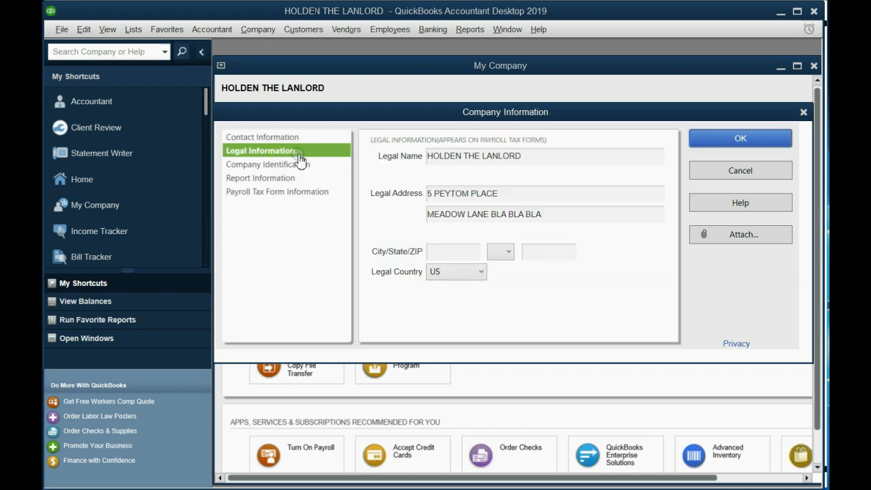
left_click(271, 163)
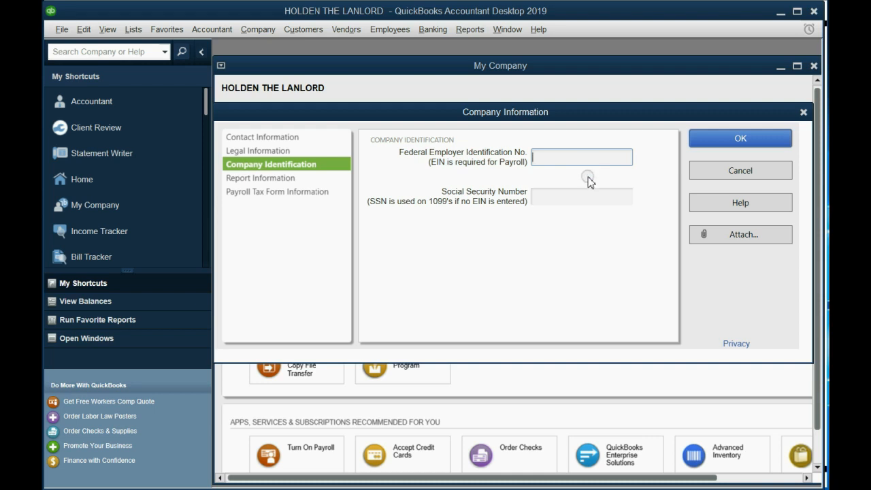
left_click(581, 196)
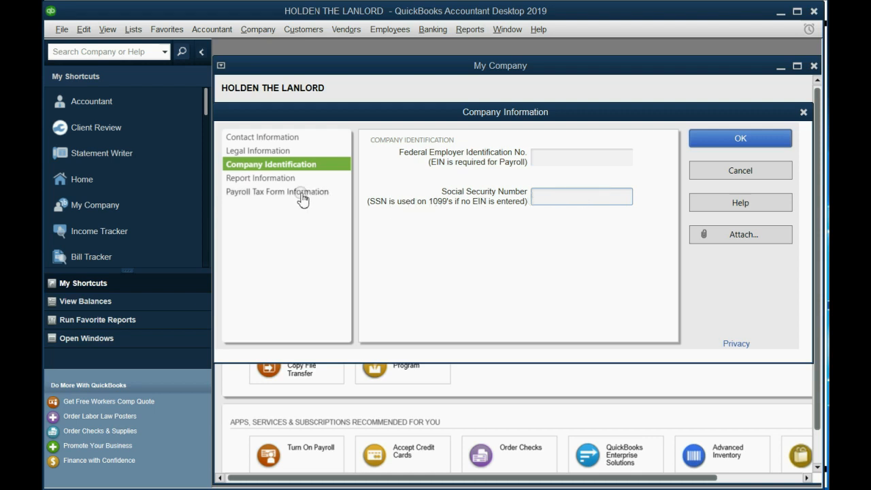
left_click(260, 177)
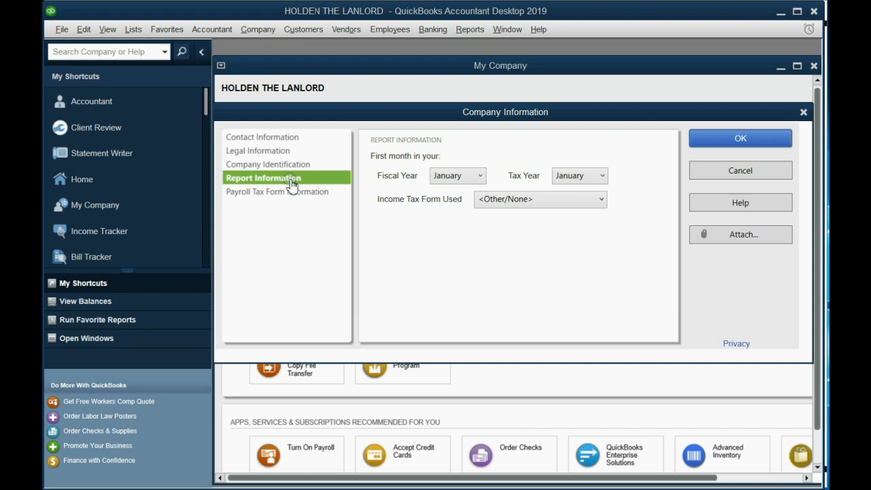
left_click(602, 198)
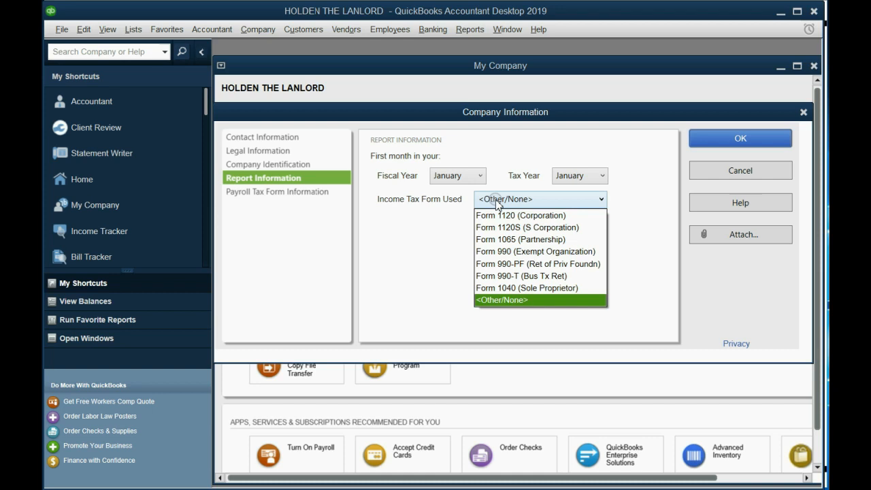
mouse_move(512, 213)
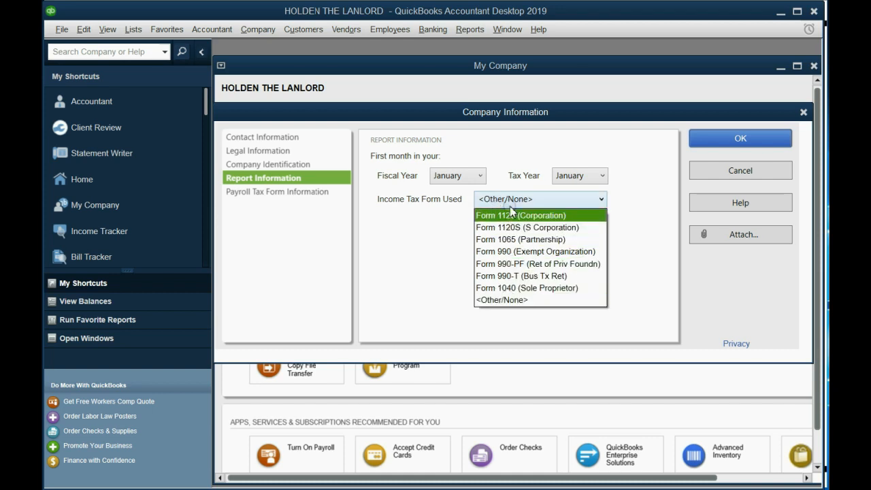
mouse_move(515, 198)
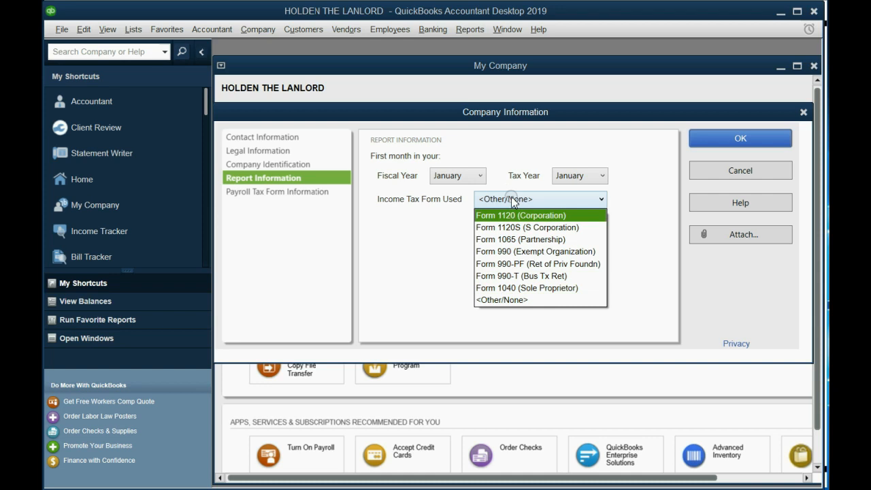
mouse_move(509, 302)
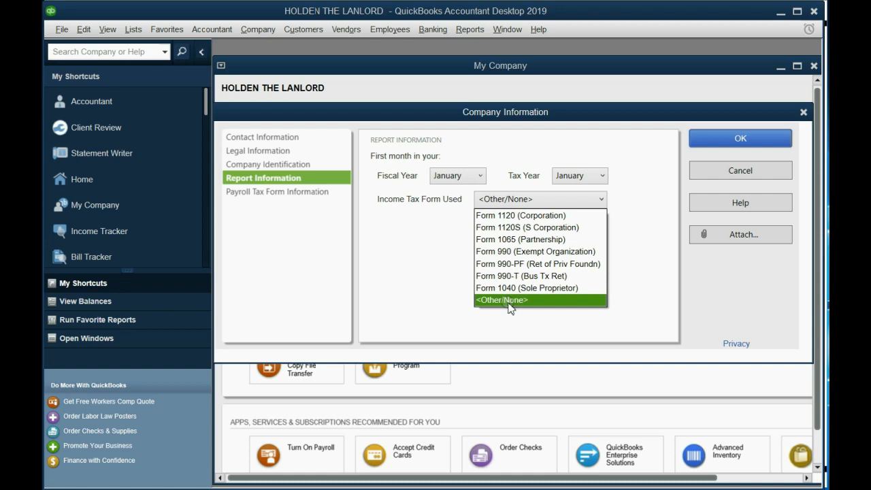
mouse_move(509, 249)
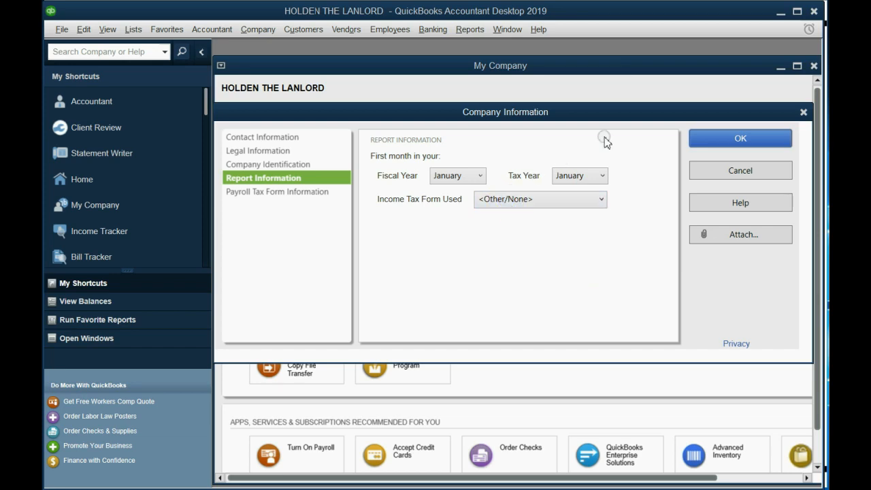
Confirm the Company Information changes, declining to update the legal address.
left_click(740, 138)
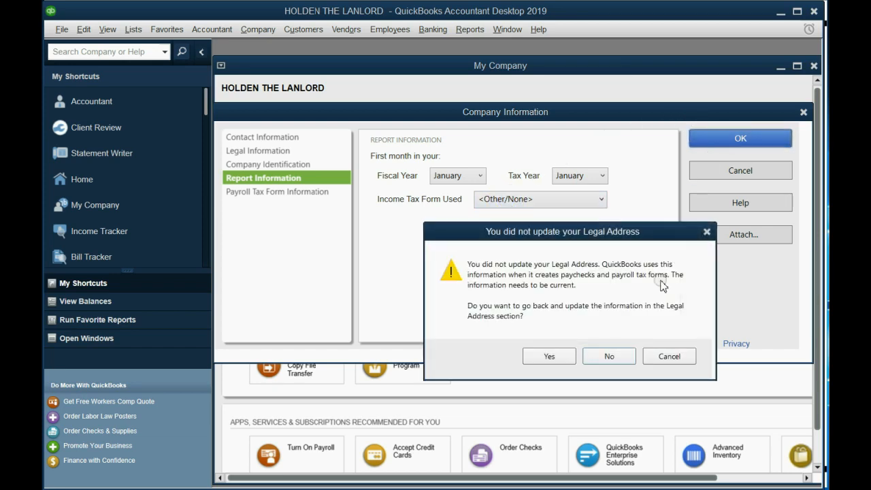
left_click(609, 356)
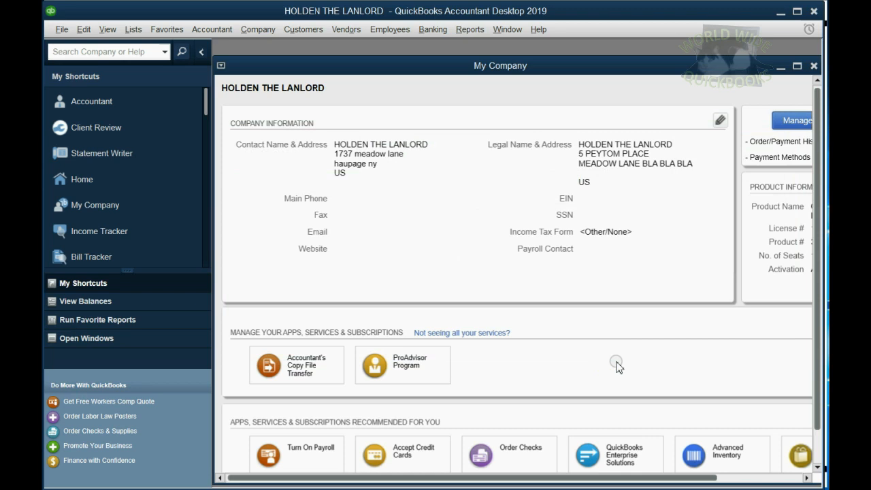
mouse_move(618, 370)
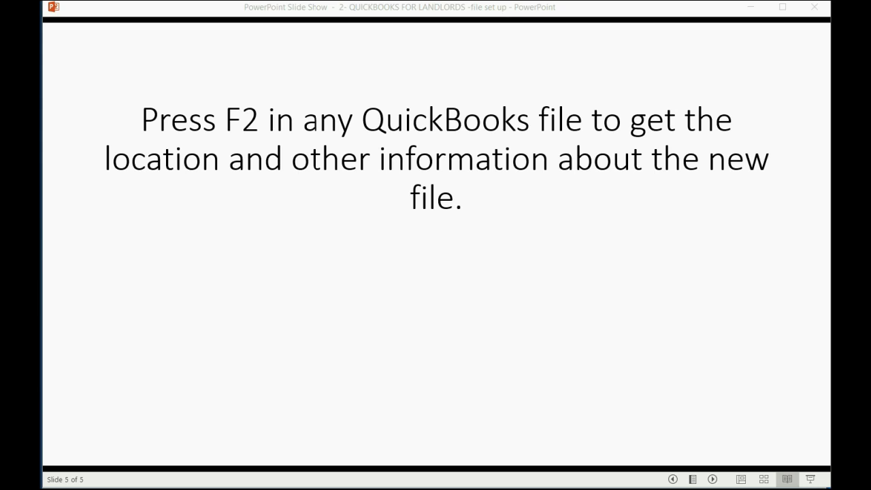
mouse_move(305, 138)
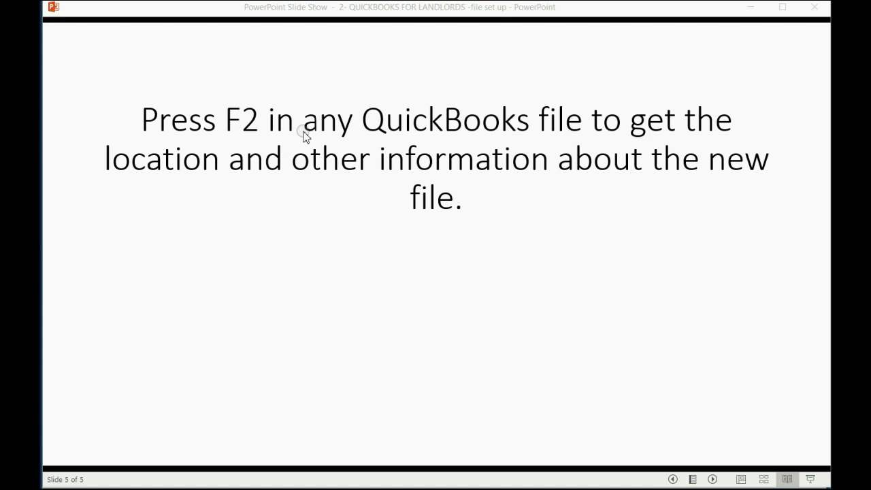
mouse_move(486, 264)
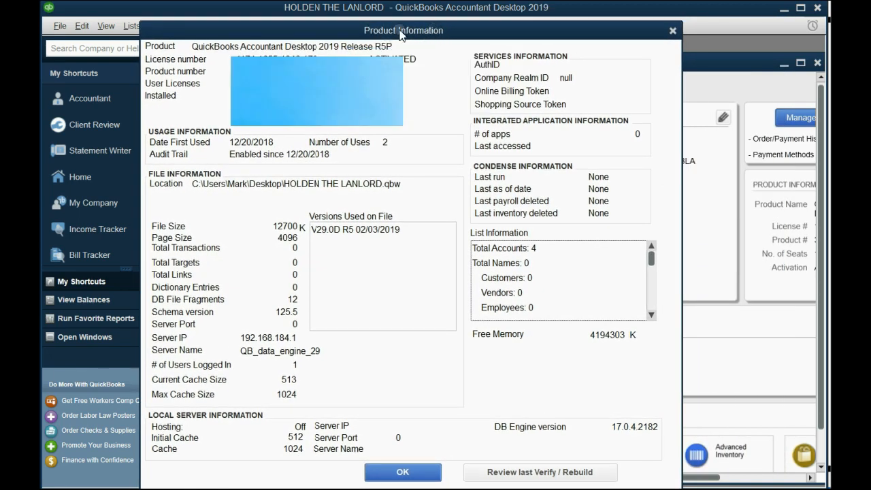
mouse_move(311, 268)
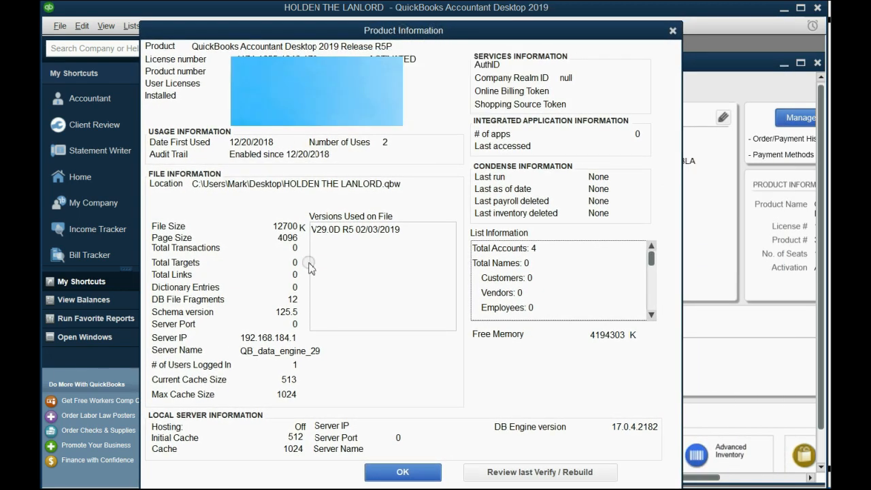
mouse_move(507, 220)
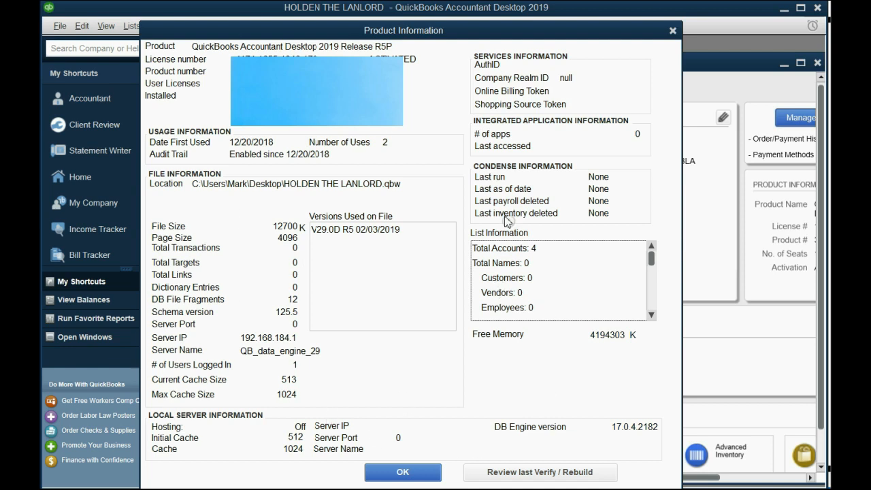
mouse_move(381, 357)
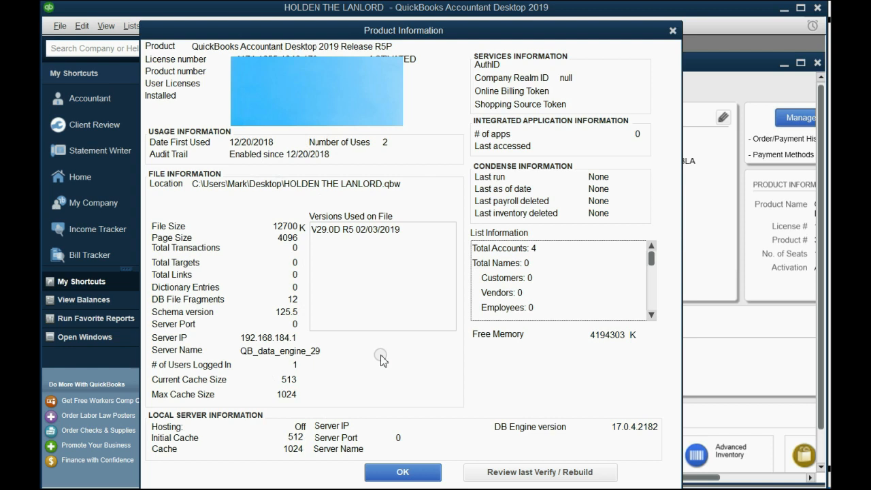
mouse_move(201, 77)
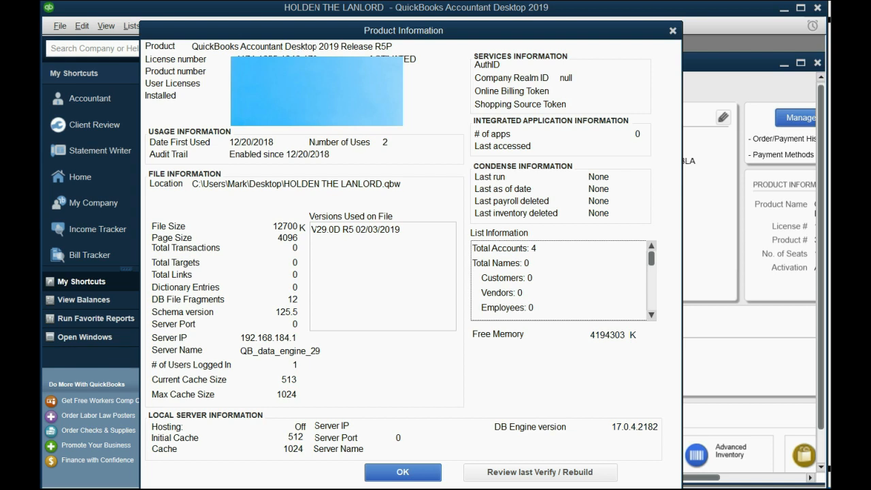
mouse_move(229, 352)
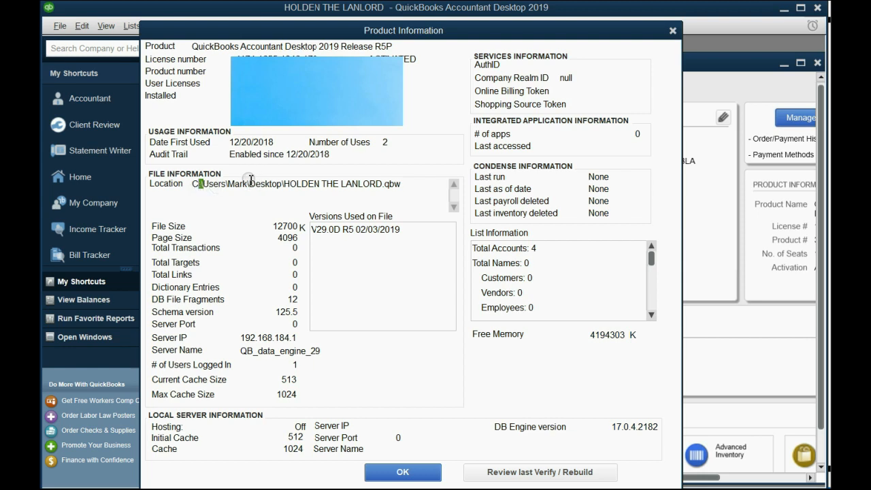
Select the HOLDEN THE LANLORD file's Desktop location path in Product Information.
double_click(278, 184)
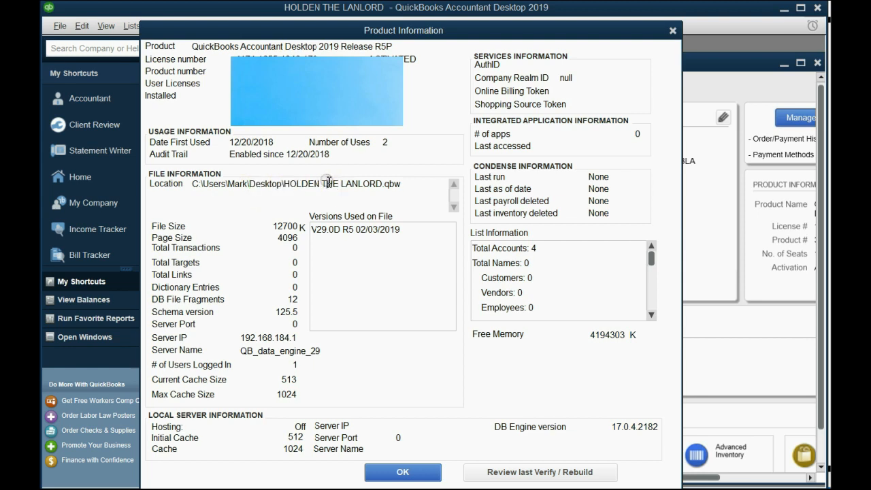
mouse_move(196, 188)
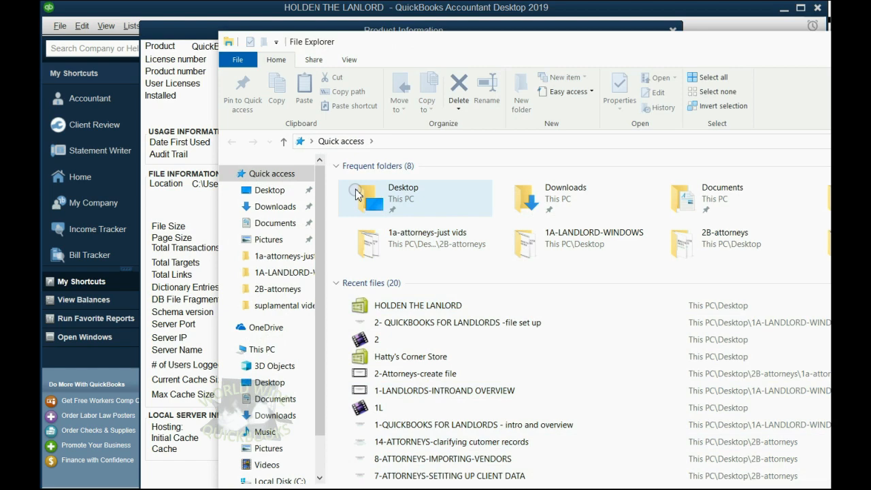
Navigate File Explorer to 'C:\Users\Mark\Desktop\HOLDEN THE LANLORD.qbw' via the address bar.
right_click(334, 142)
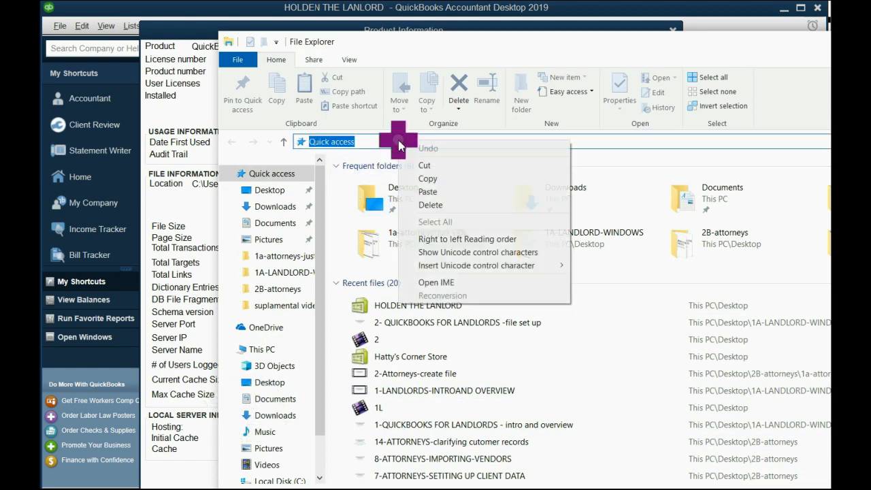
type("C:\\Users\\Mark\\Desktop\\HOLDEN THE LANLORD.qbw")
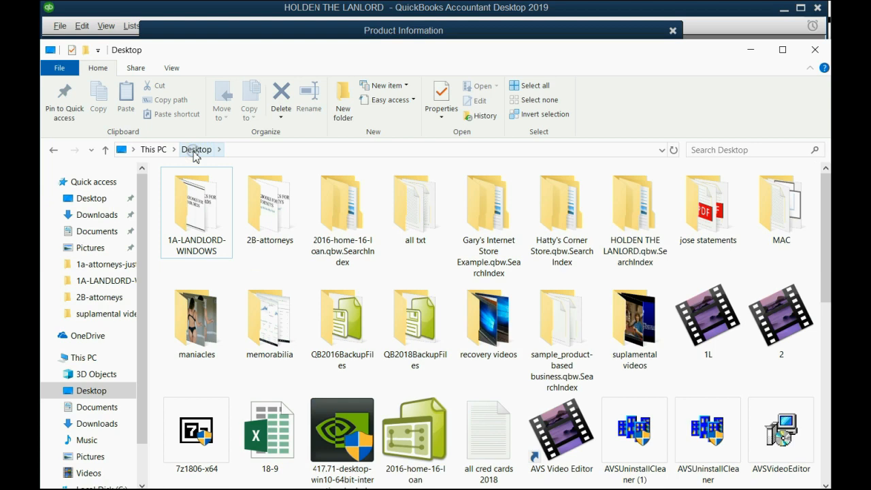
mouse_move(666, 395)
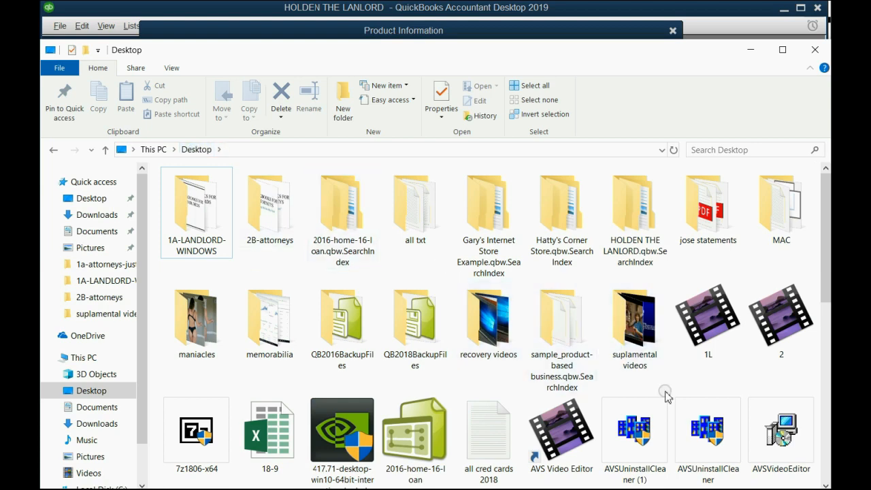